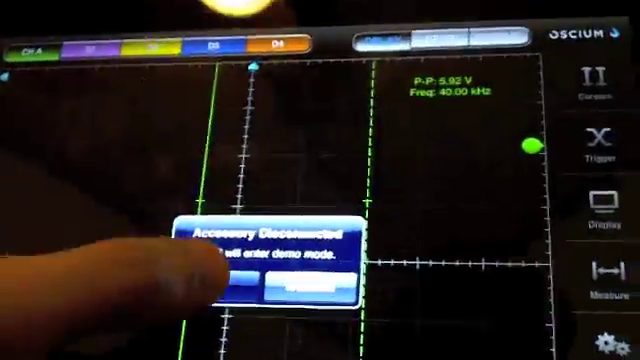
- Dismiss the 'Accessory Disconnected' alert so the scope keeps running in demo mode
click(288, 288)
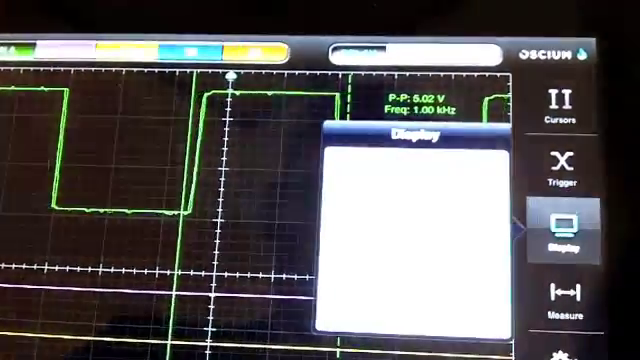
- Set measurement Type 1 to RMS (3.44 V), then back to Peak to Peak (5.02 V)
click(564, 228)
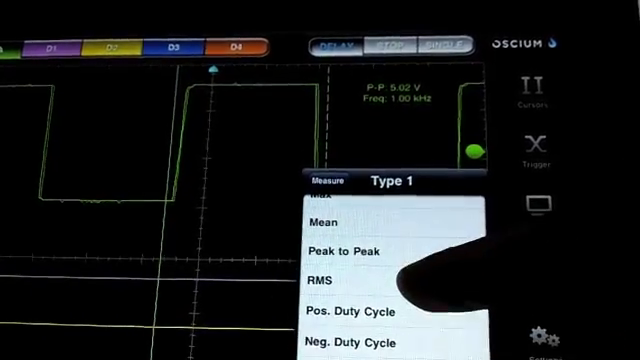
click(336, 288)
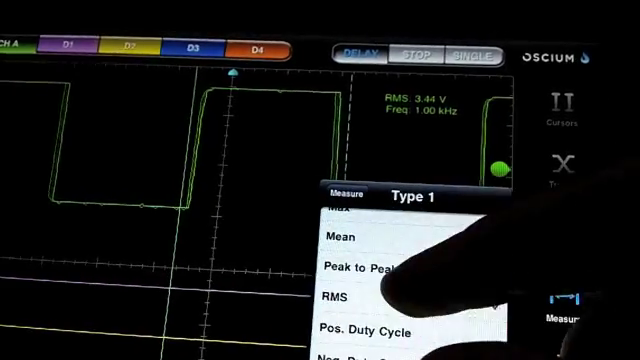
click(362, 266)
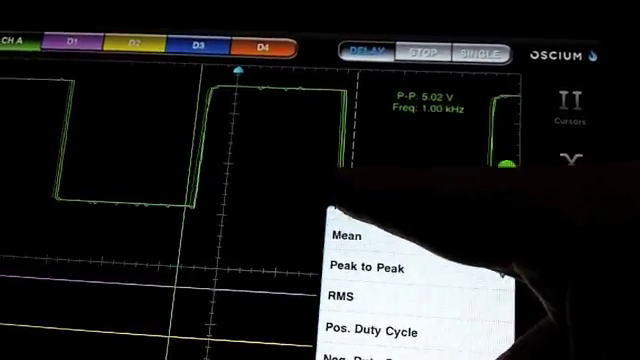